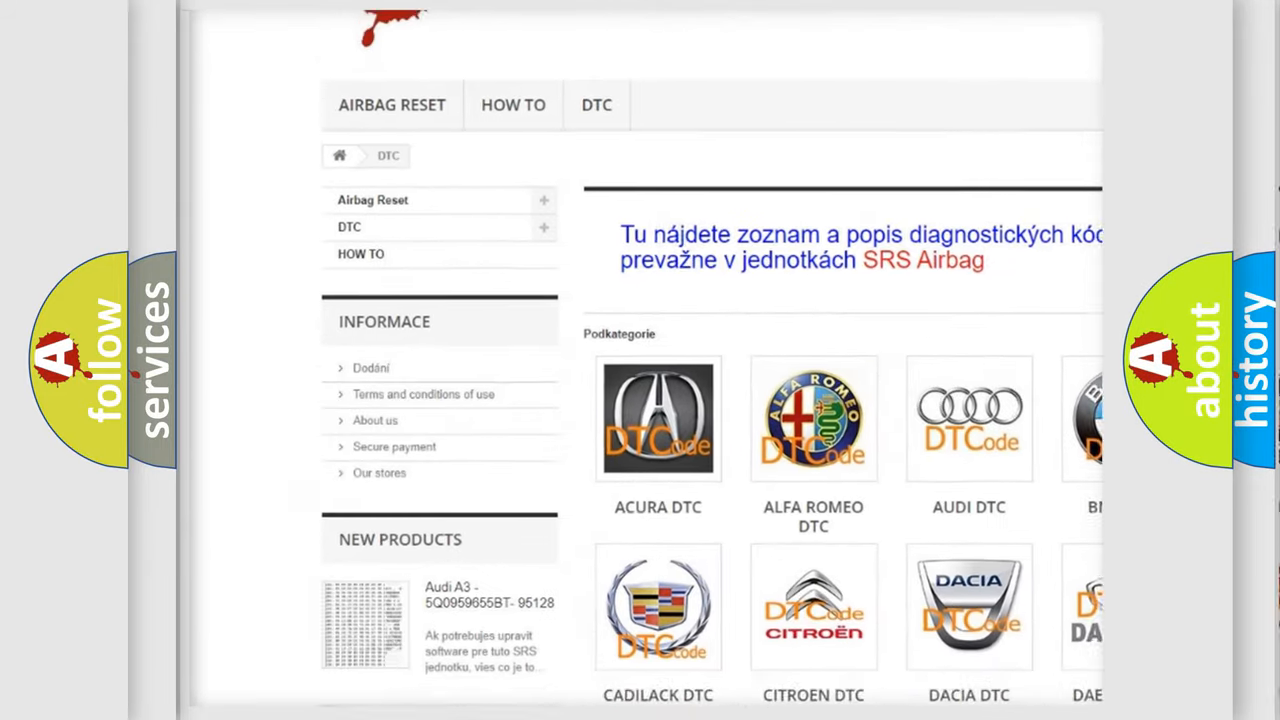
{"action": "scroll", "scroll_direction": "down", "scroll_amount": 3}
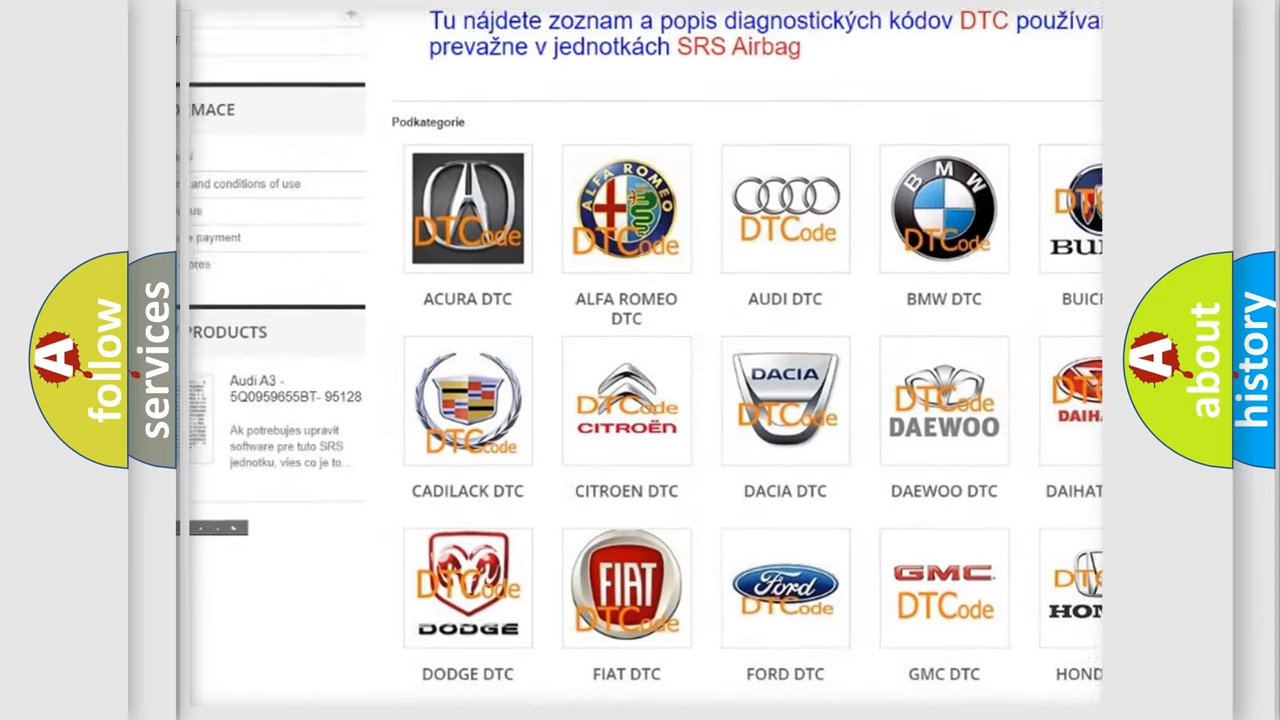
{"action": "scroll", "scroll_direction": "down", "scroll_amount": 3}
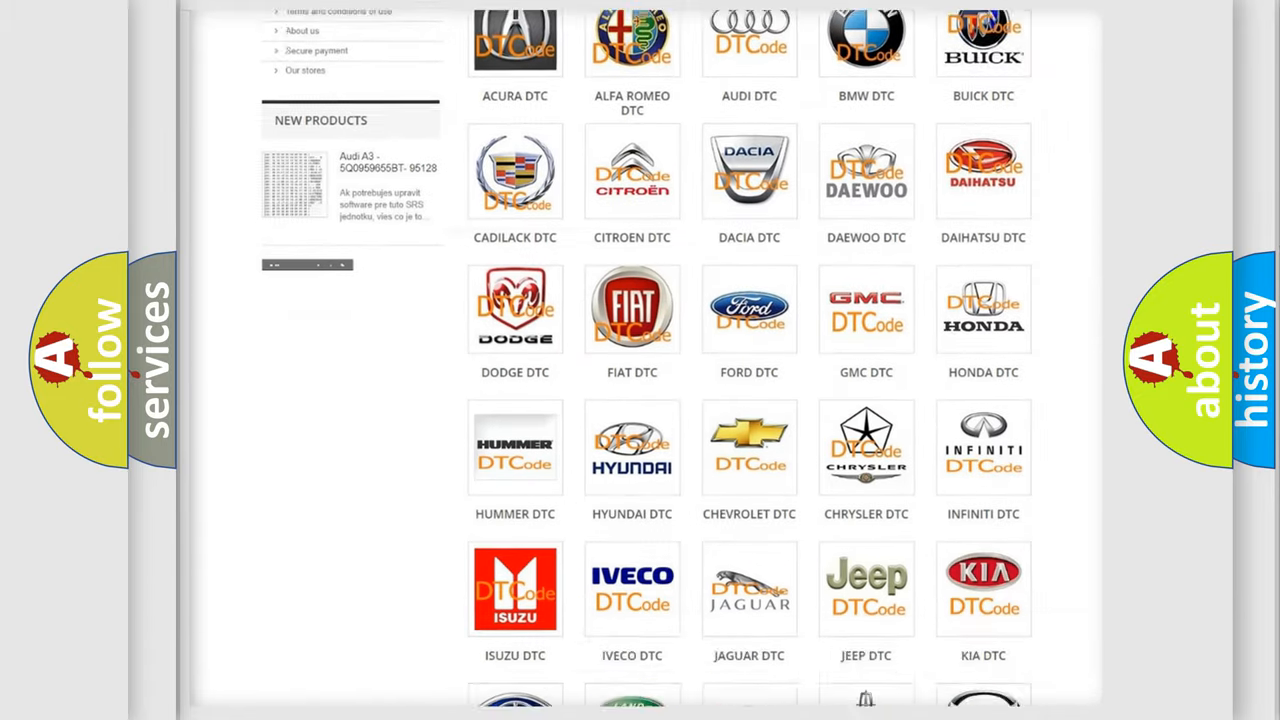
{"action": "scroll", "scroll_direction": "down", "scroll_amount": 3}
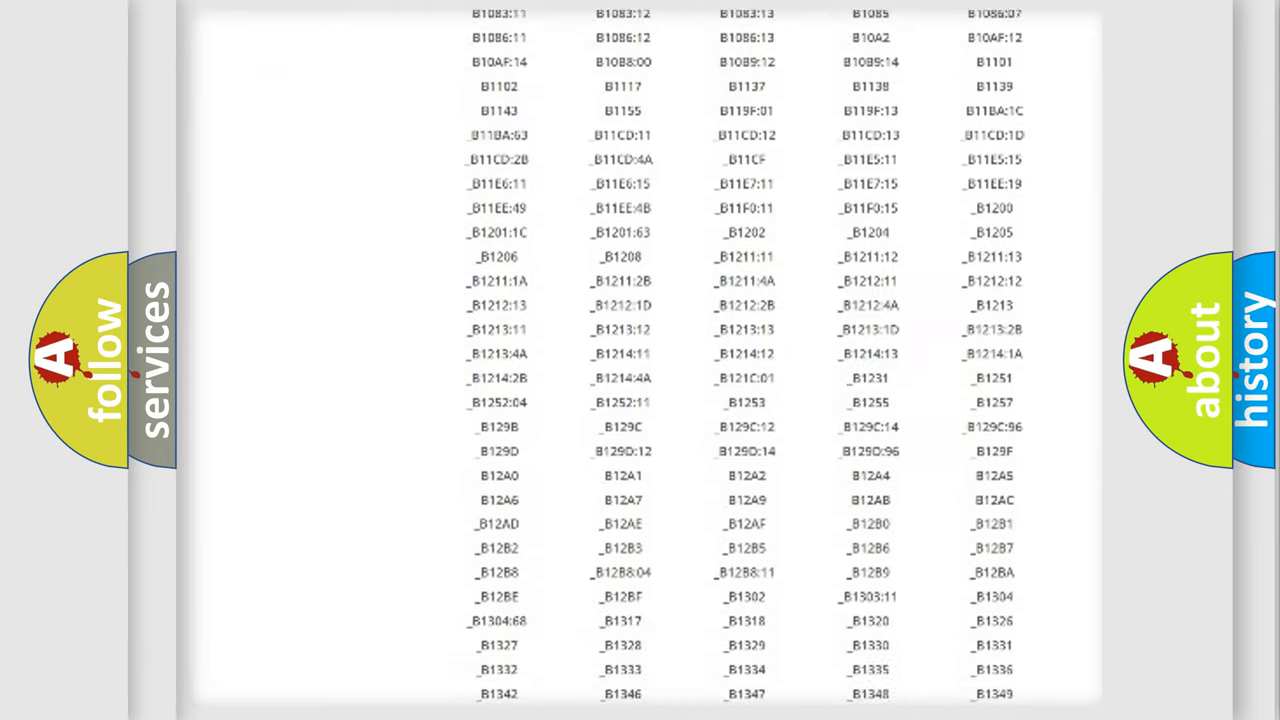
{"action": "scroll", "scroll_direction": "down", "scroll_amount": 3}
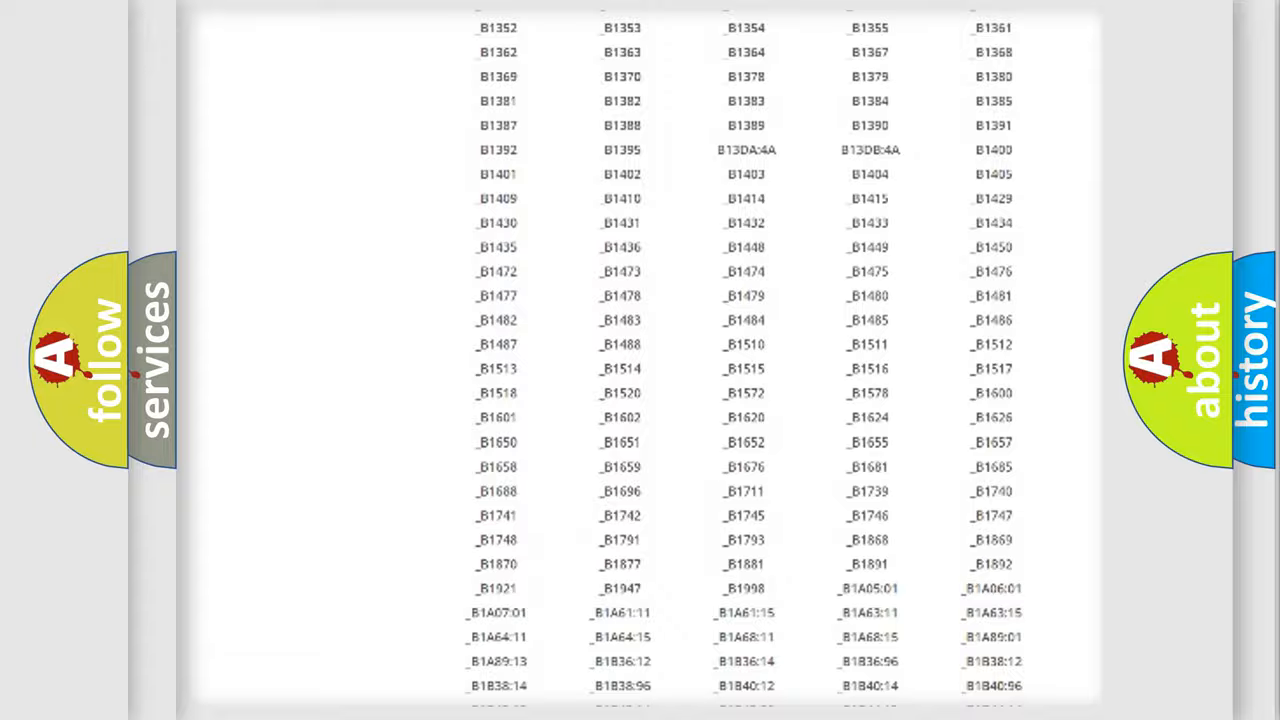